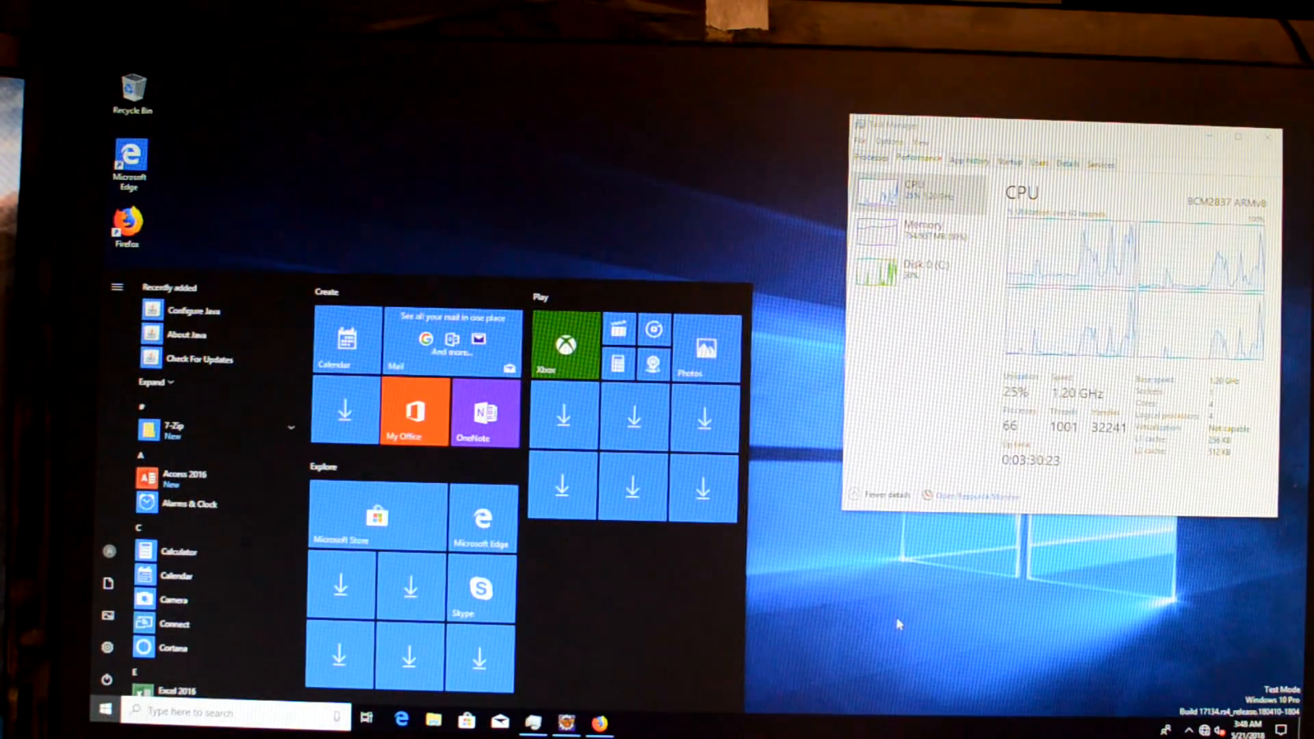
Step: Launch Firefox from the Start menu so it shows a new tab page
{"action": "left_click", "coordinate": [106, 708]}
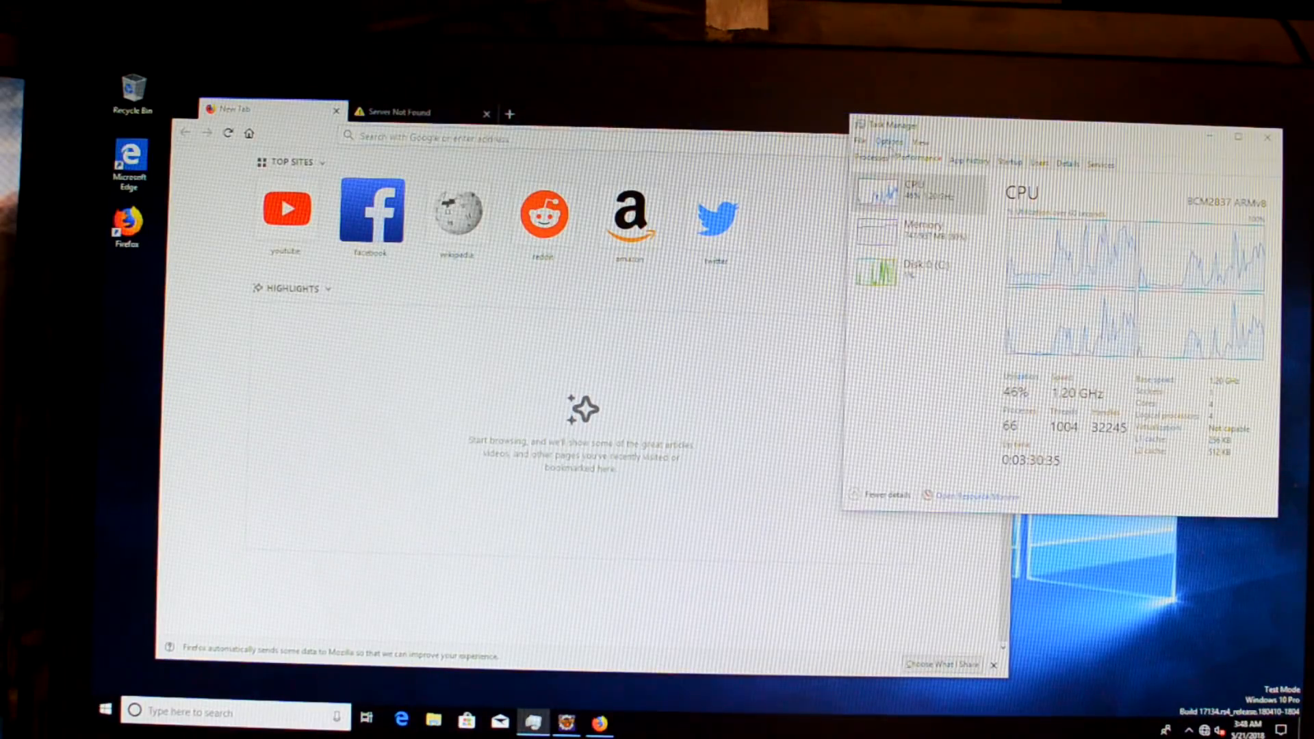
Step: Close the Firefox window and confirm closing both open tabs
{"action": "left_click", "coordinate": [879, 163]}
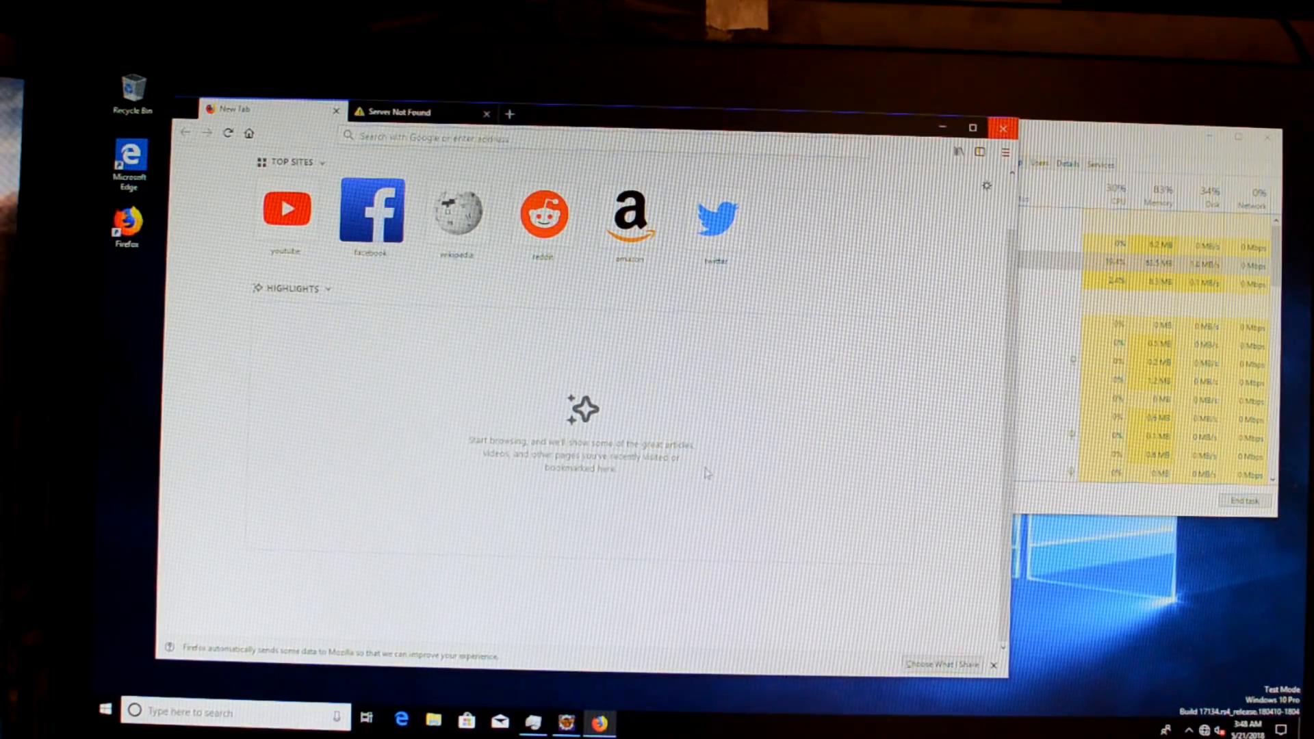
{"action": "left_click", "coordinate": [1001, 127]}
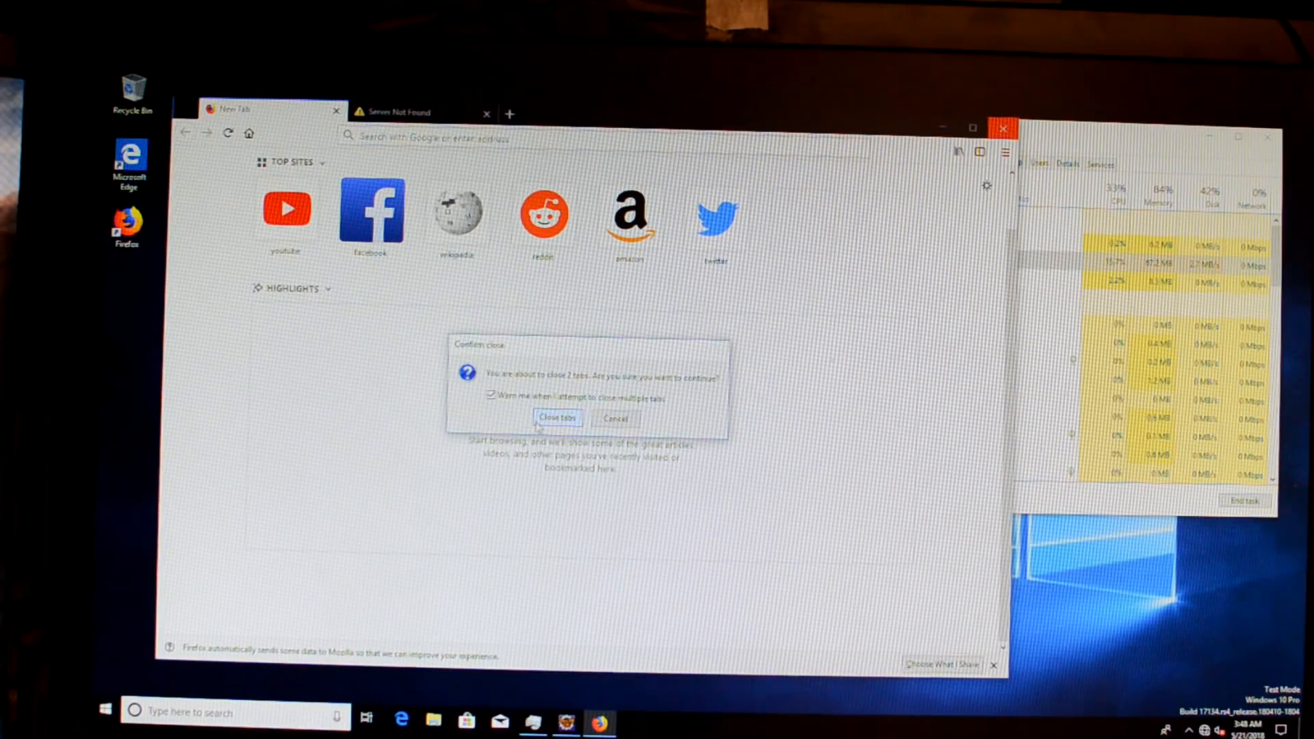
{"action": "left_click", "coordinate": [557, 419]}
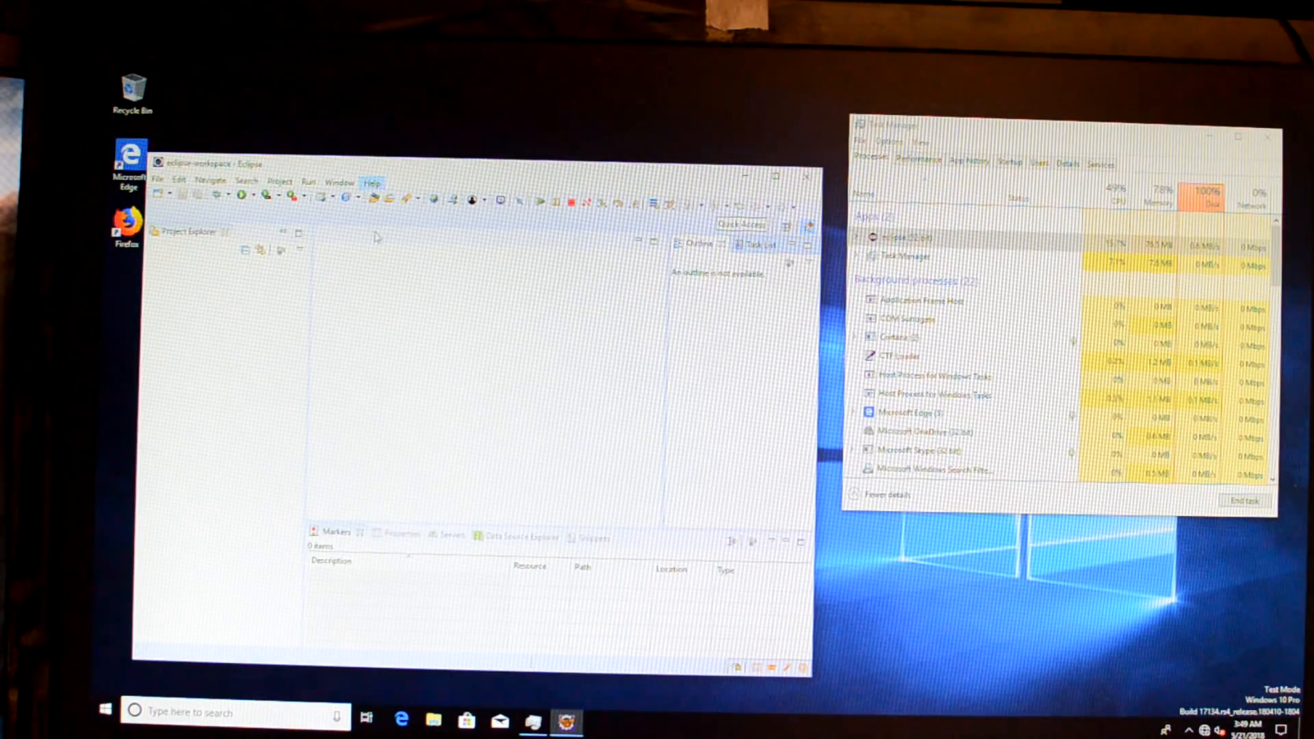
{"action": "mouse_move", "coordinate": [387, 420]}
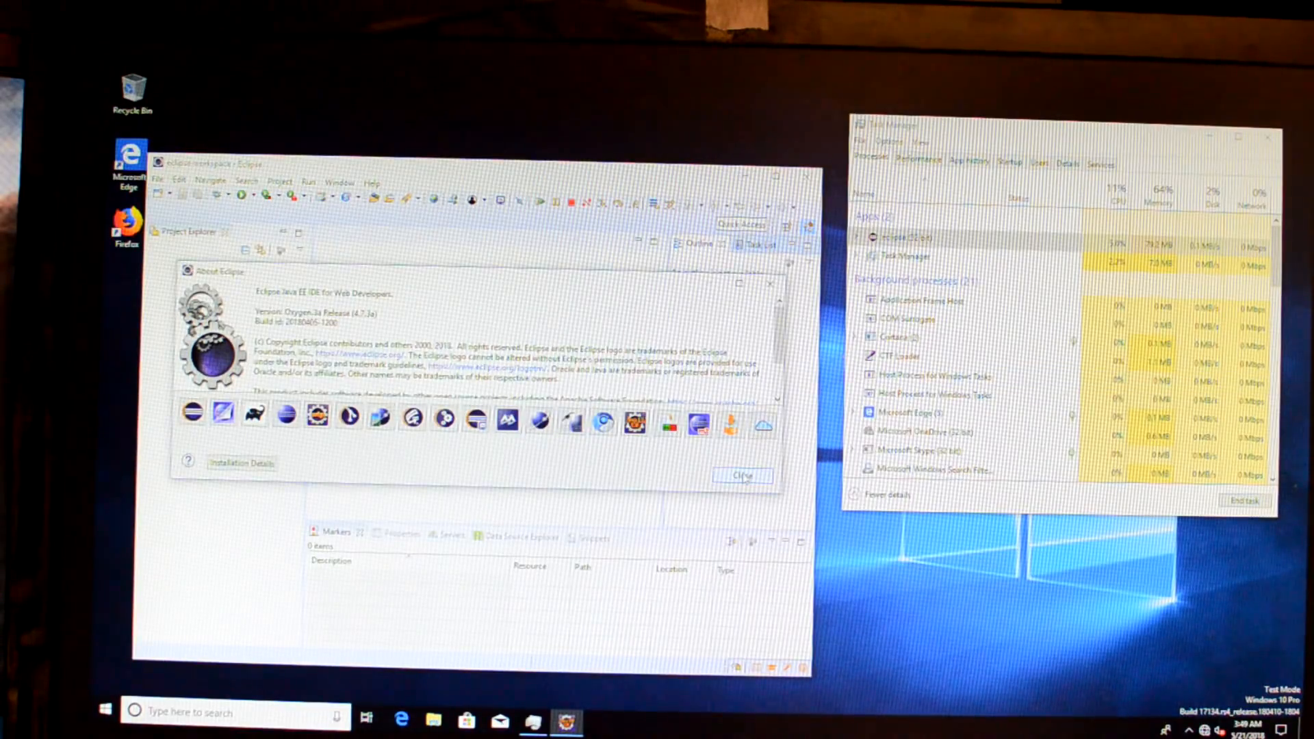
Step: Dismiss About Eclipse, exit the IDE with confirmation, and show the installed apps list
{"action": "left_click", "coordinate": [741, 475]}
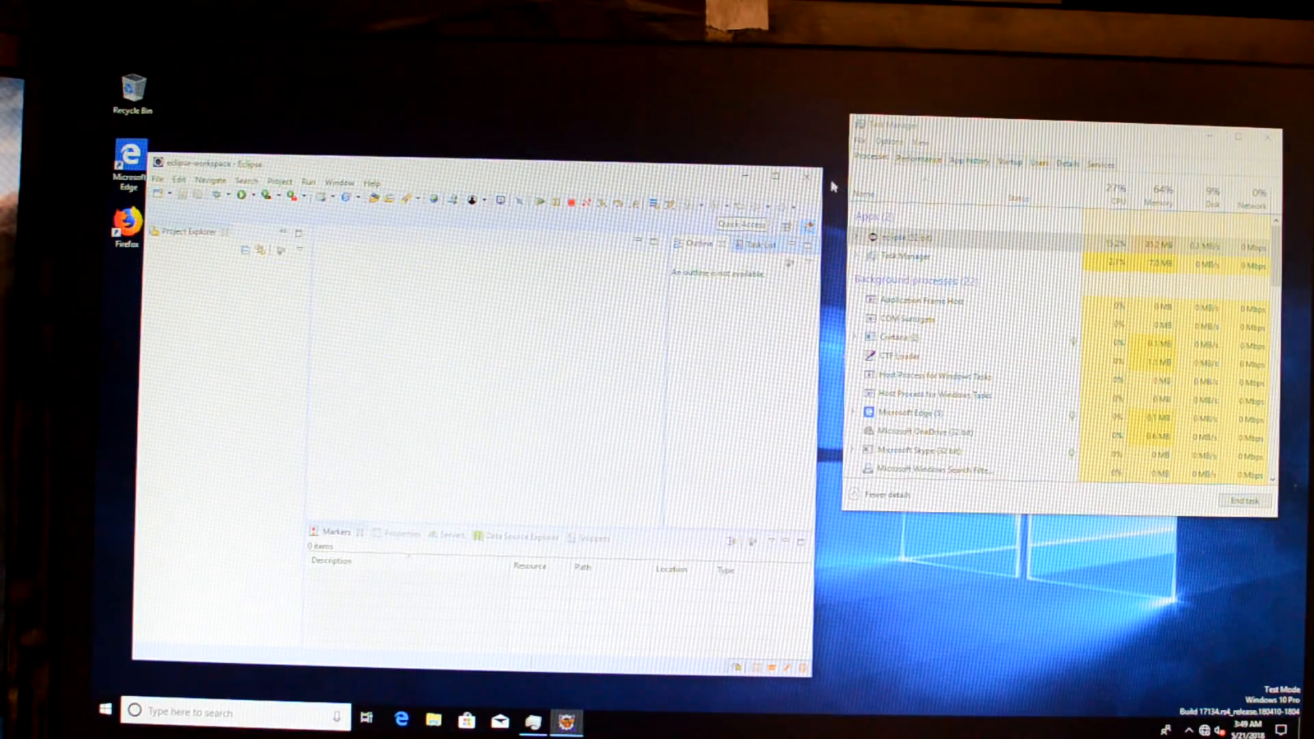
{"action": "left_click", "coordinate": [803, 182]}
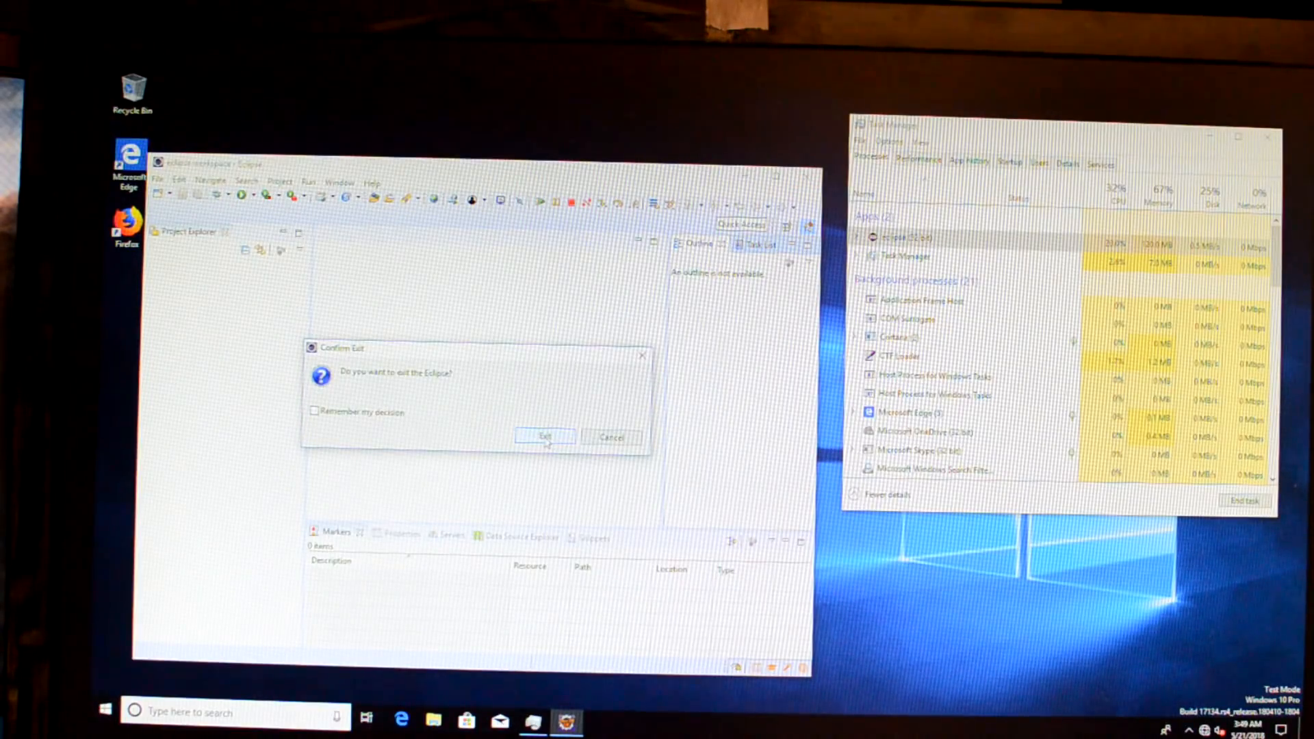
{"action": "left_click", "coordinate": [544, 436]}
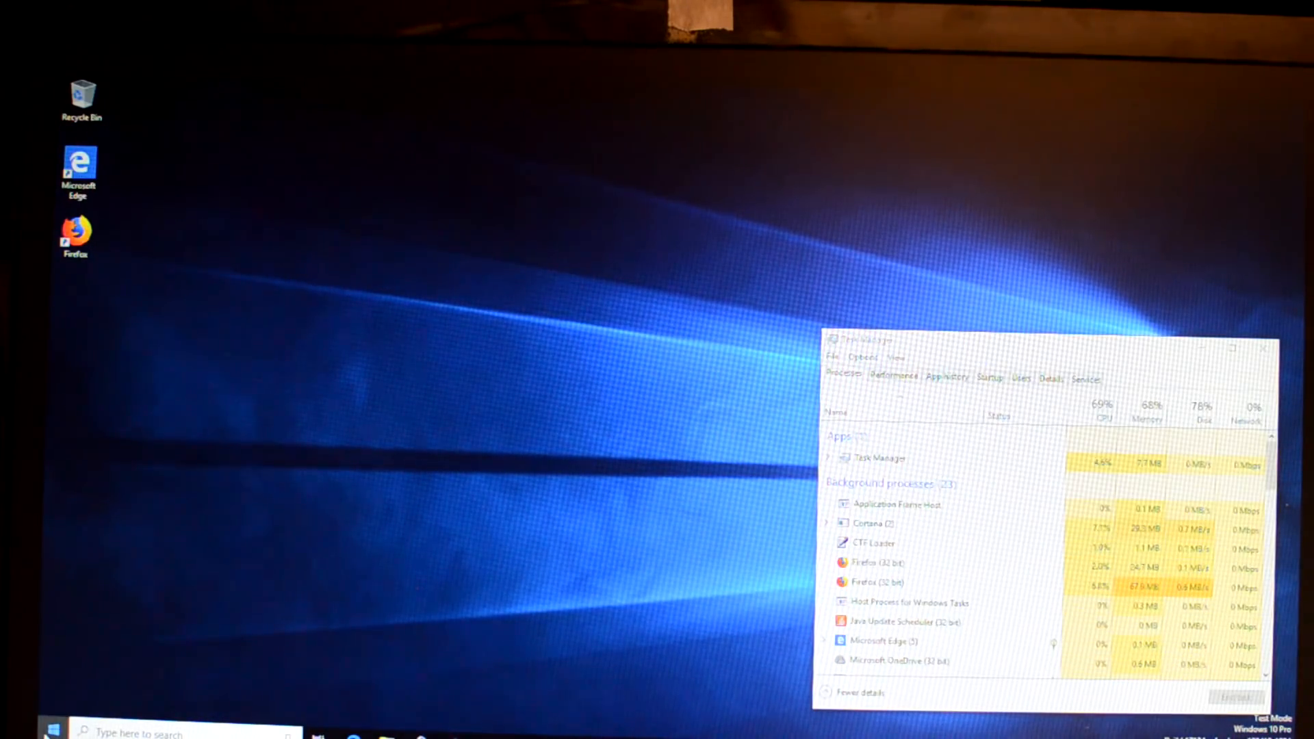
{"action": "left_click", "coordinate": [54, 733]}
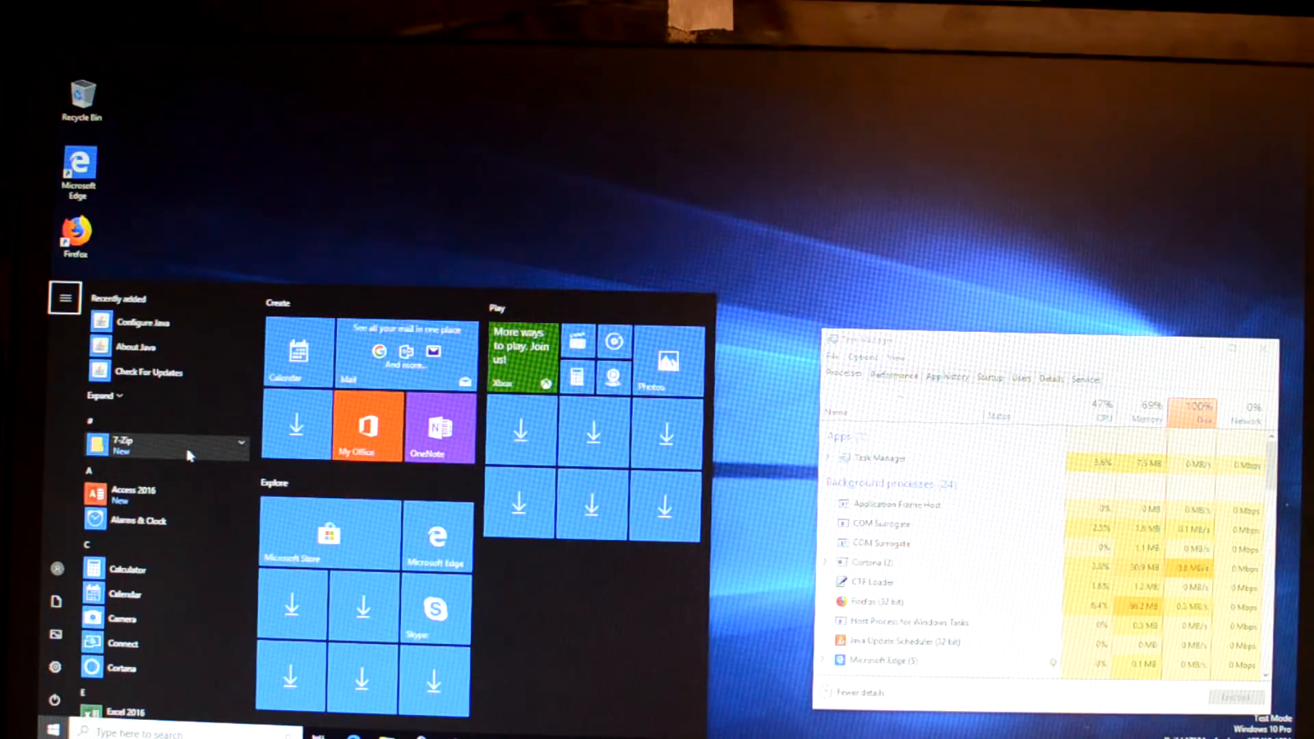
Step: Launch 7-Zip and check its About box showing version 18.05
{"action": "left_click", "coordinate": [241, 444]}
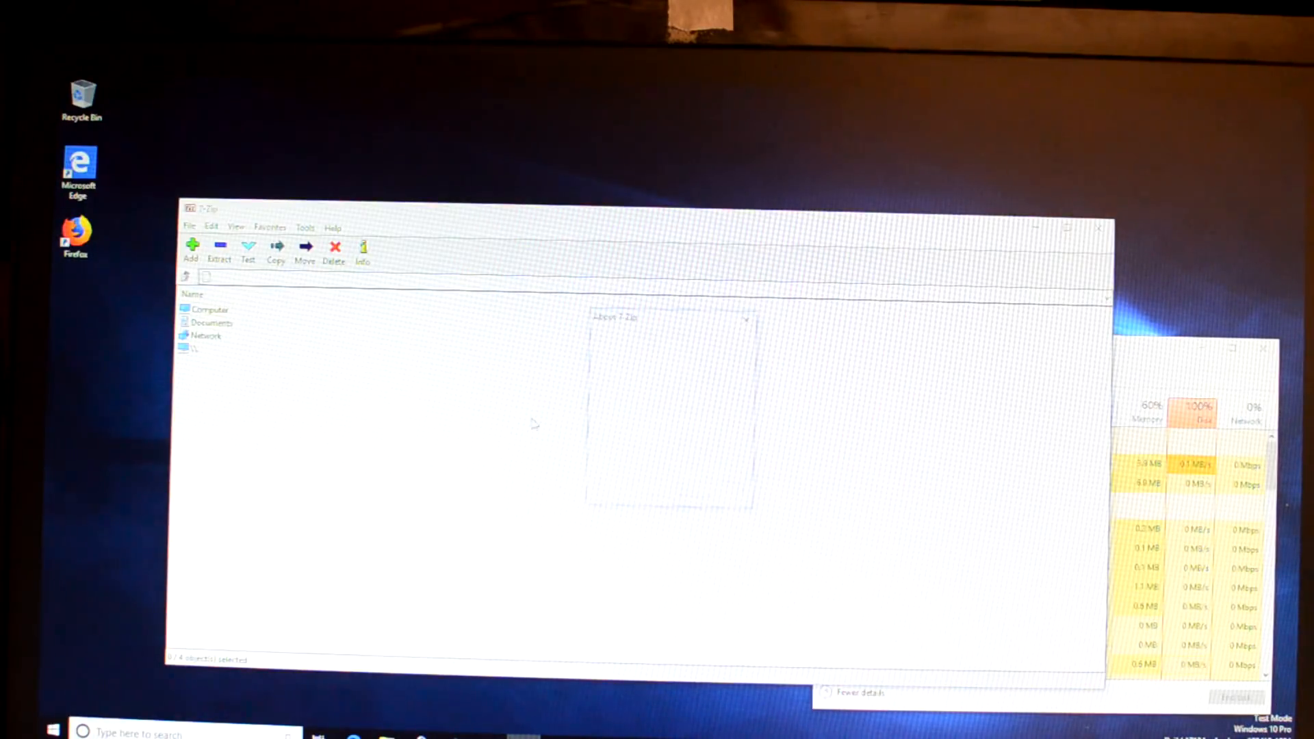
{"action": "left_click", "coordinate": [333, 227]}
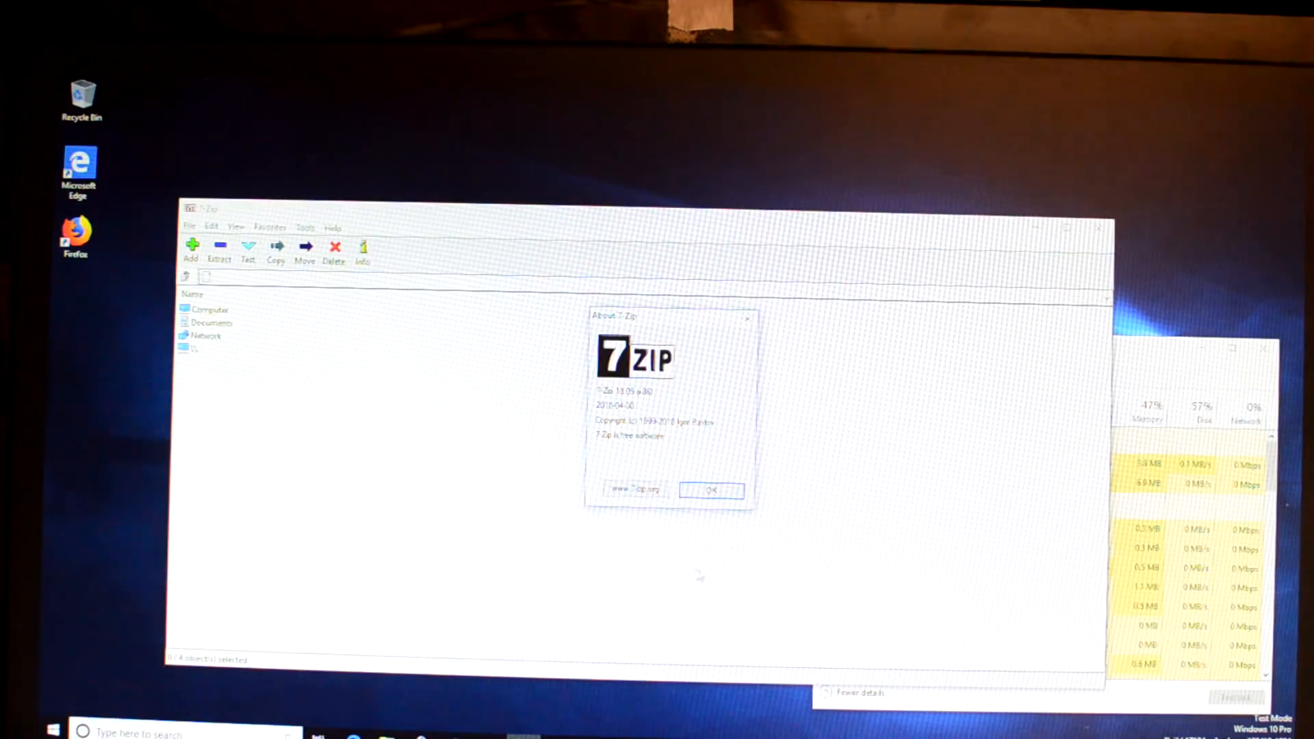
{"action": "left_click", "coordinate": [712, 490]}
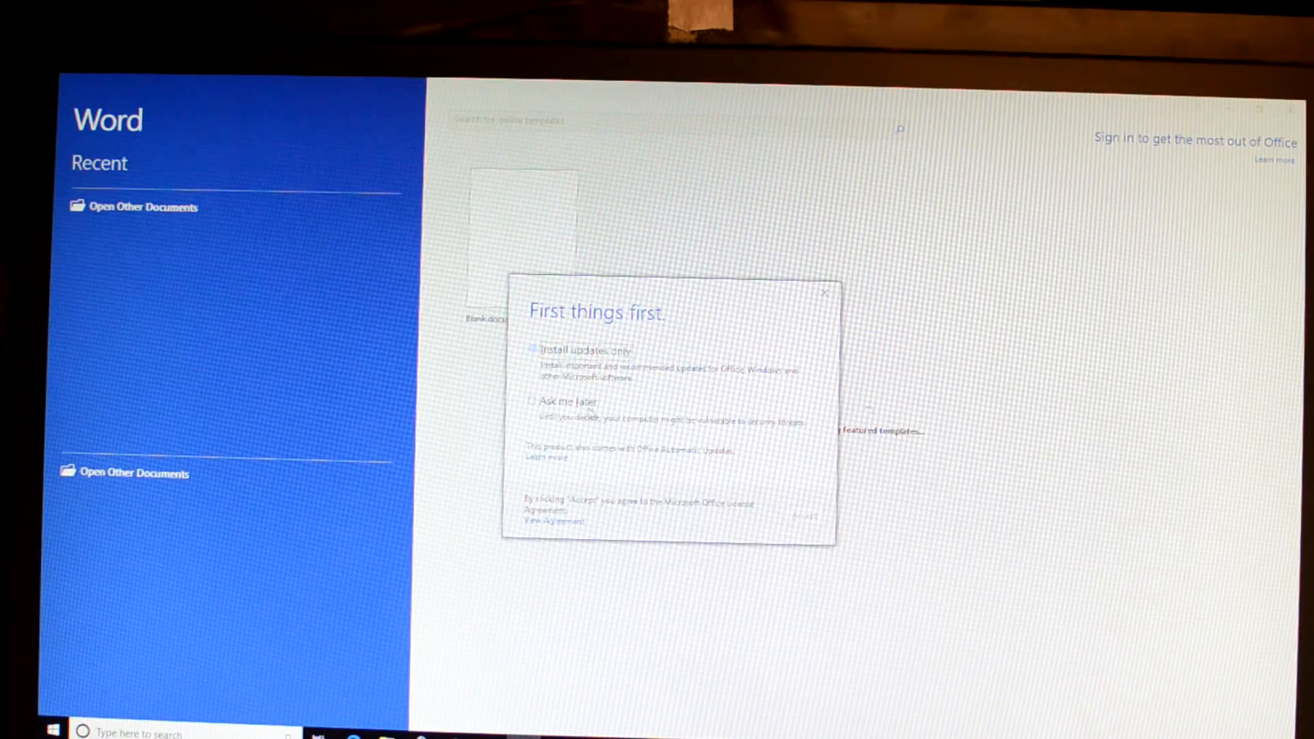
Step: Accept 'Install updates only' in Word's first-run prompt and start a blank document
{"action": "left_click", "coordinate": [804, 516]}
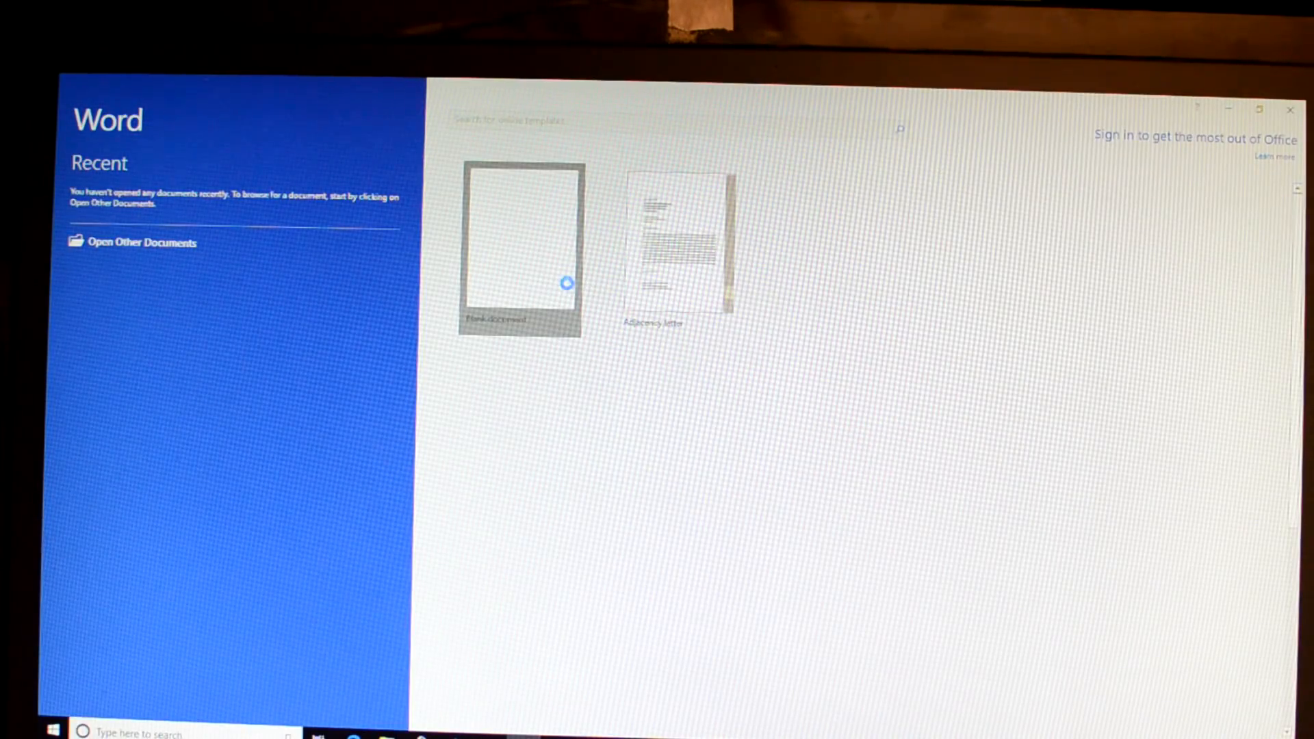
{"action": "left_click", "coordinate": [518, 238]}
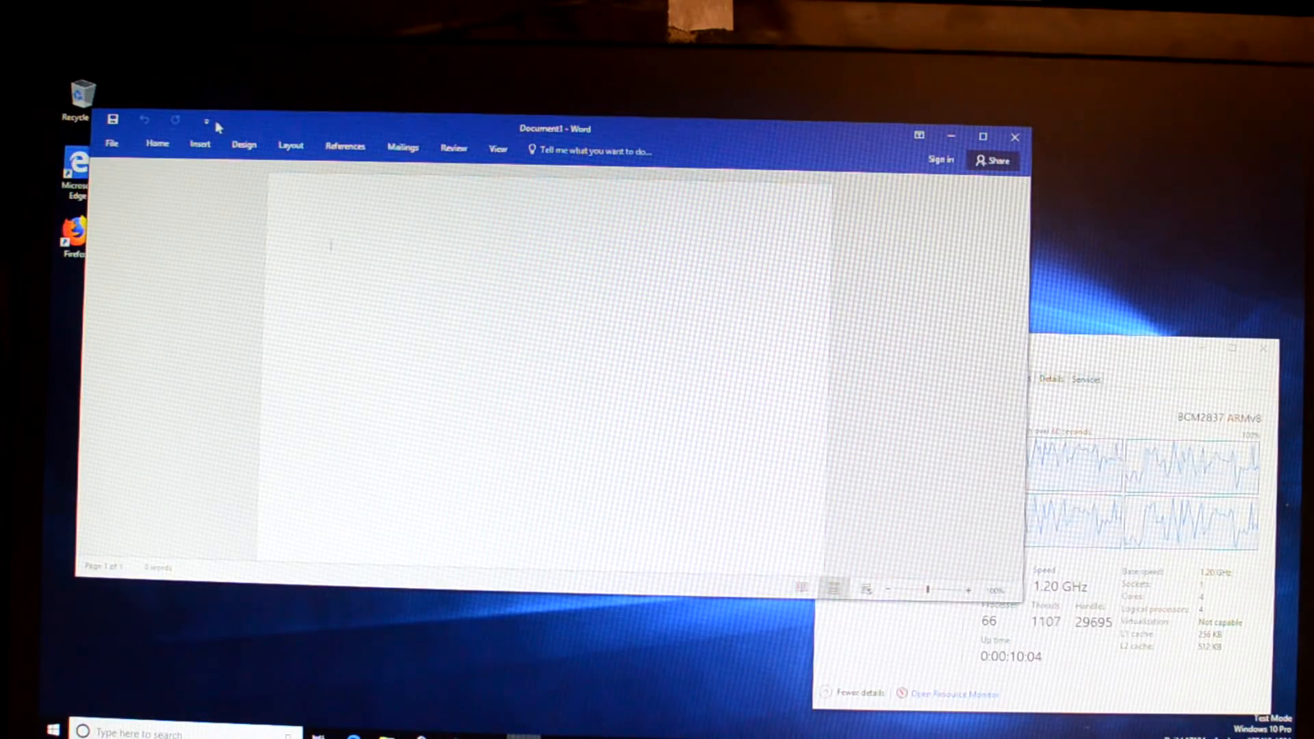
Step: Write "This is word running on the raspberry pi 3." in Document1
{"action": "left_click", "coordinate": [206, 119]}
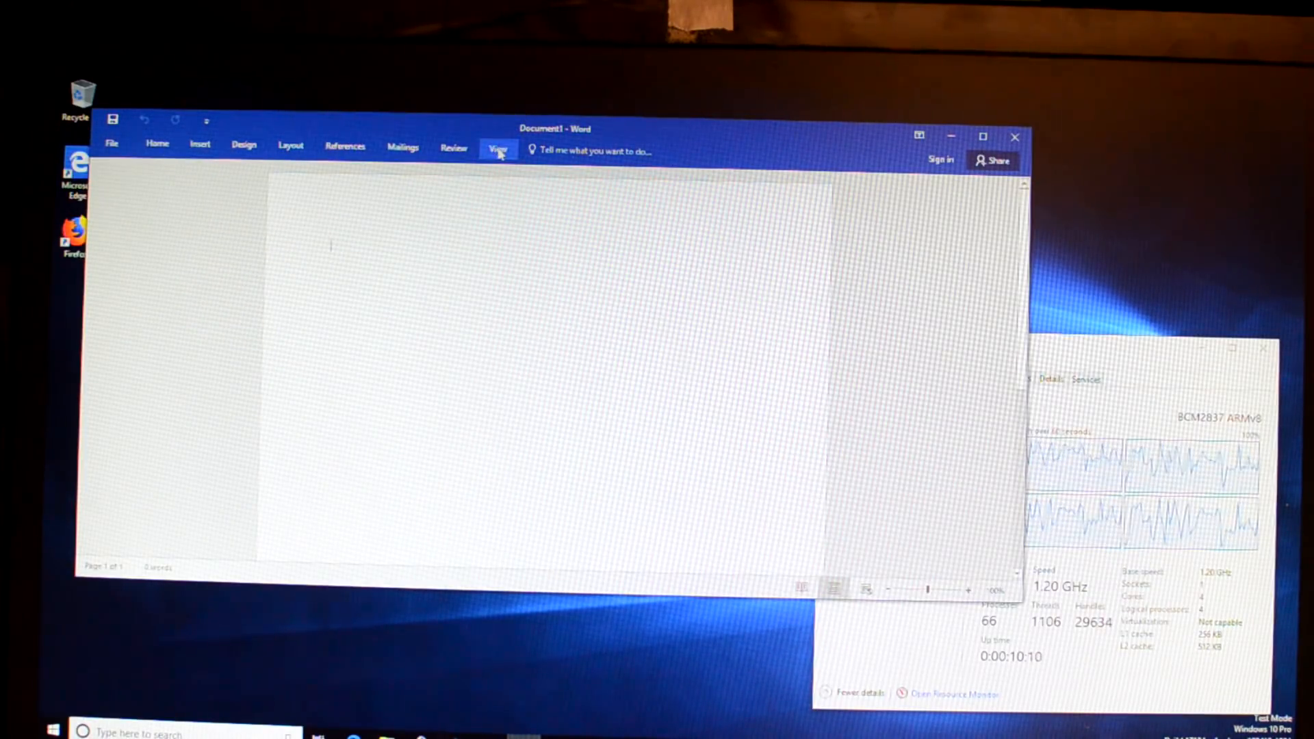
{"action": "left_click", "coordinate": [498, 149]}
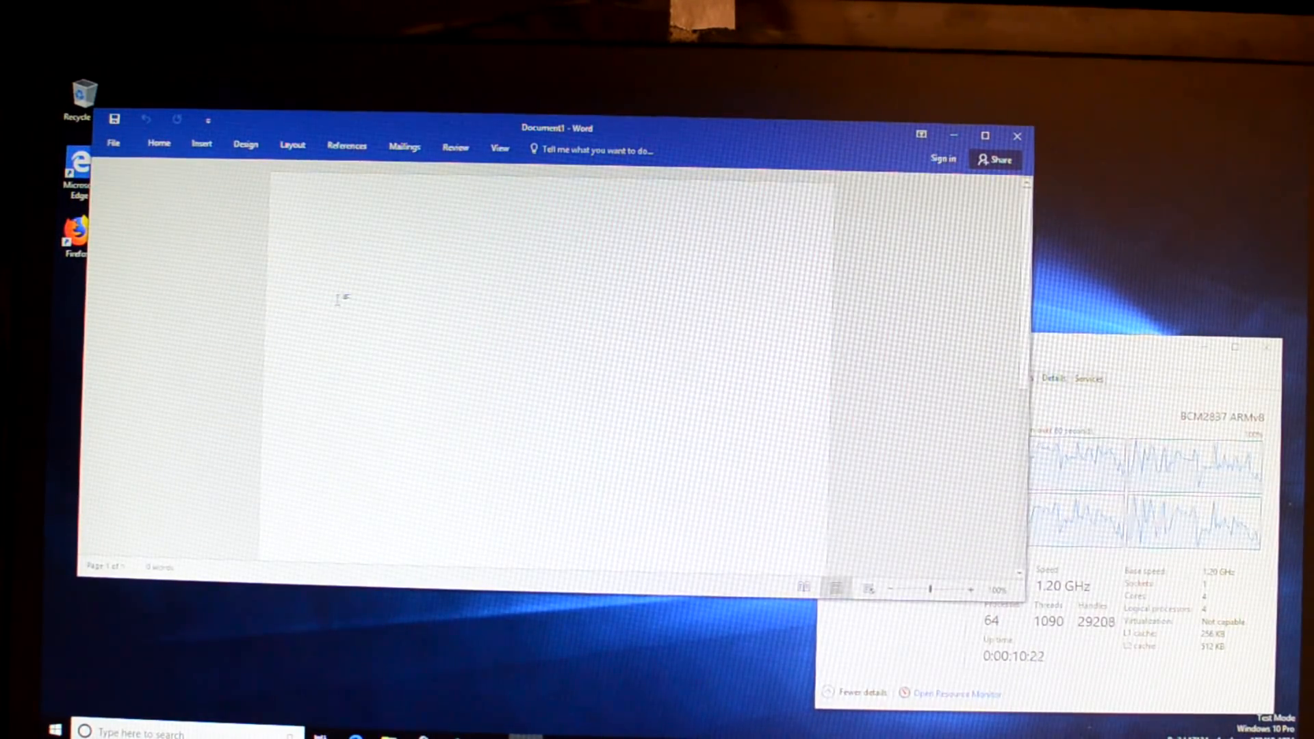
{"action": "type", "text": "This is word running on the raphberry"}
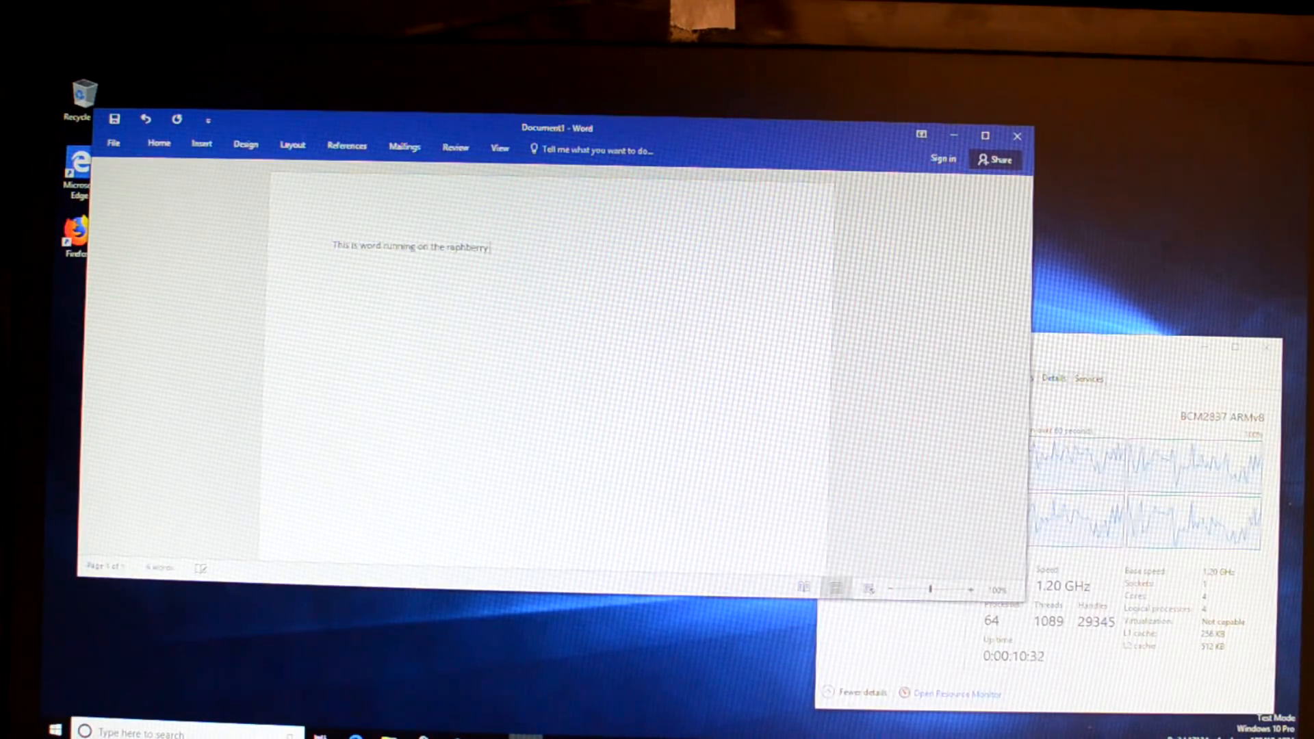
{"action": "type", "text": "pi 3"}
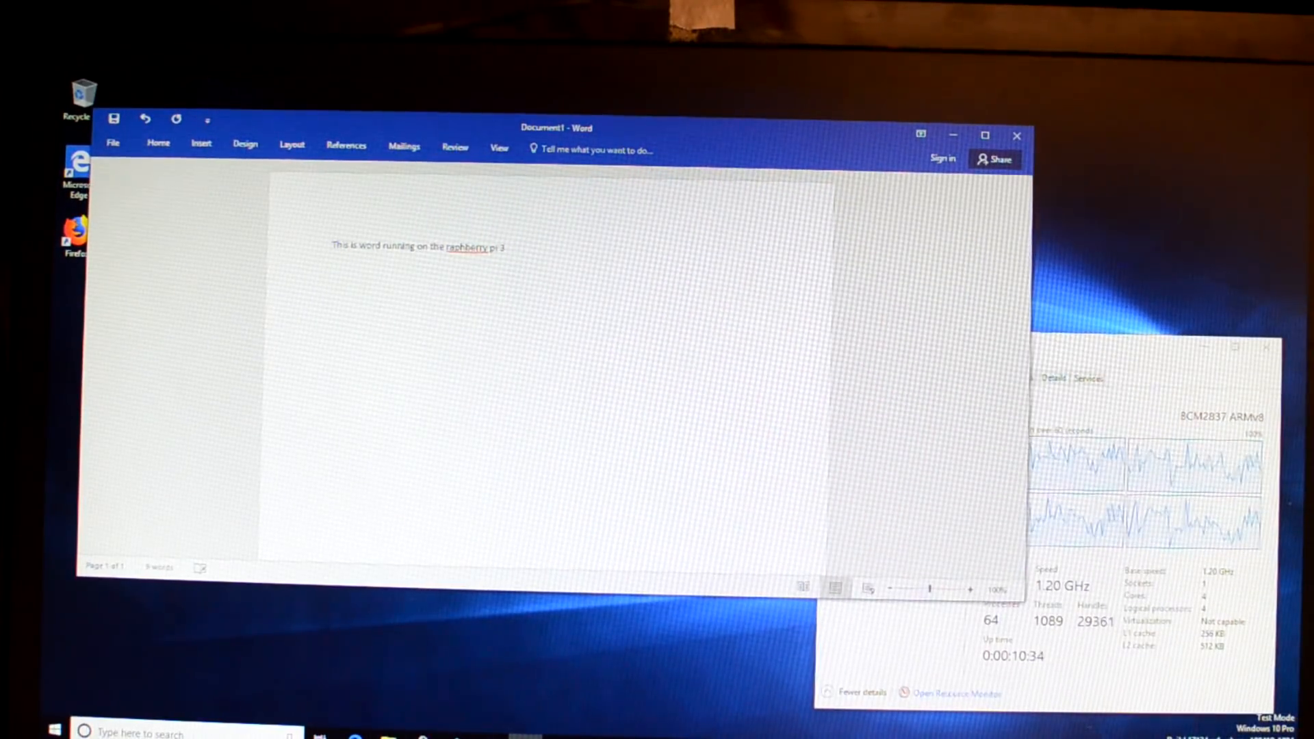
{"action": "mouse_move", "coordinate": [701, 137]}
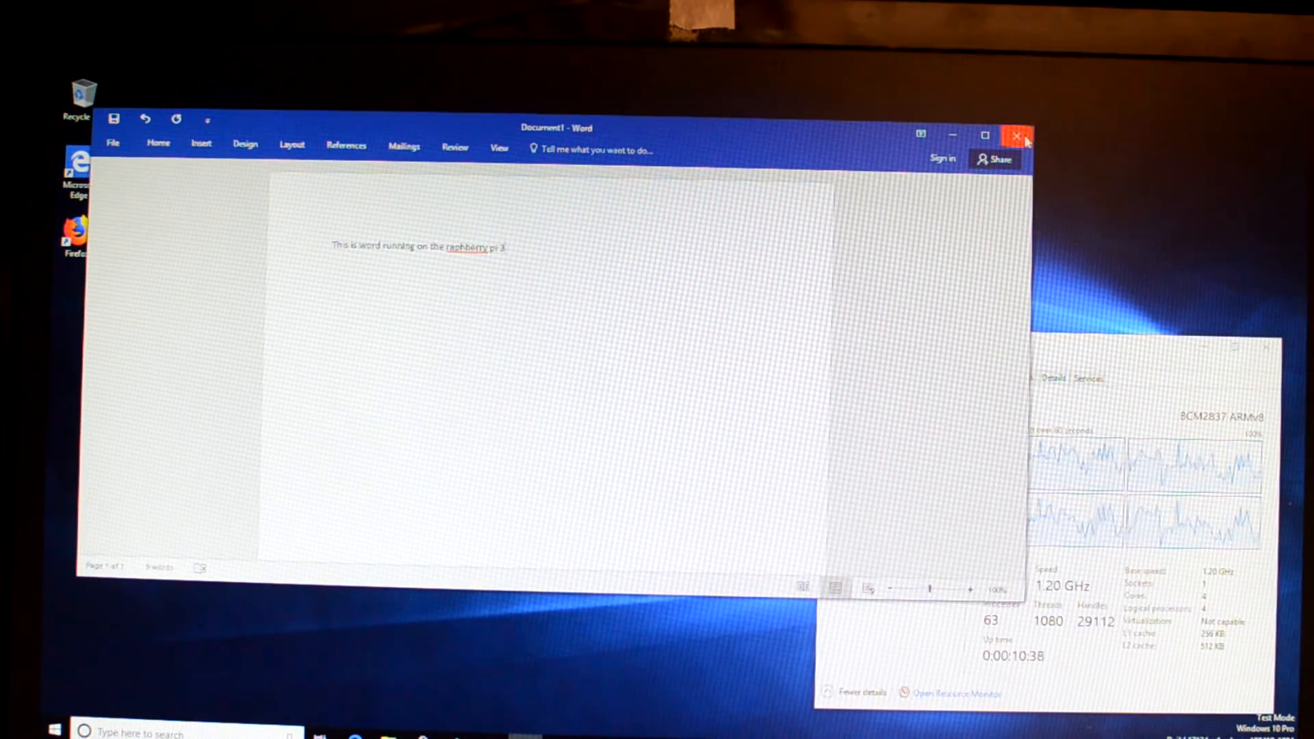
Step: Close Word and discard the document without saving
{"action": "left_click", "coordinate": [1016, 135]}
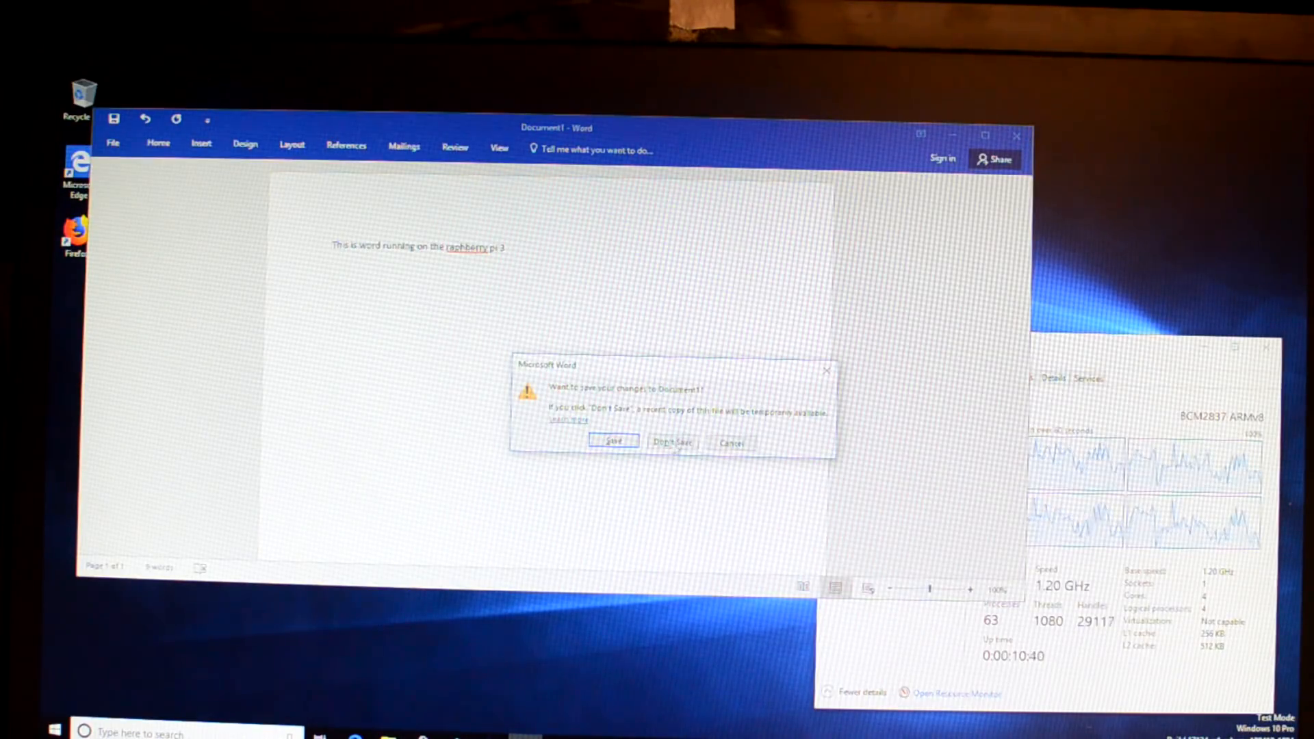
{"action": "left_click", "coordinate": [670, 442]}
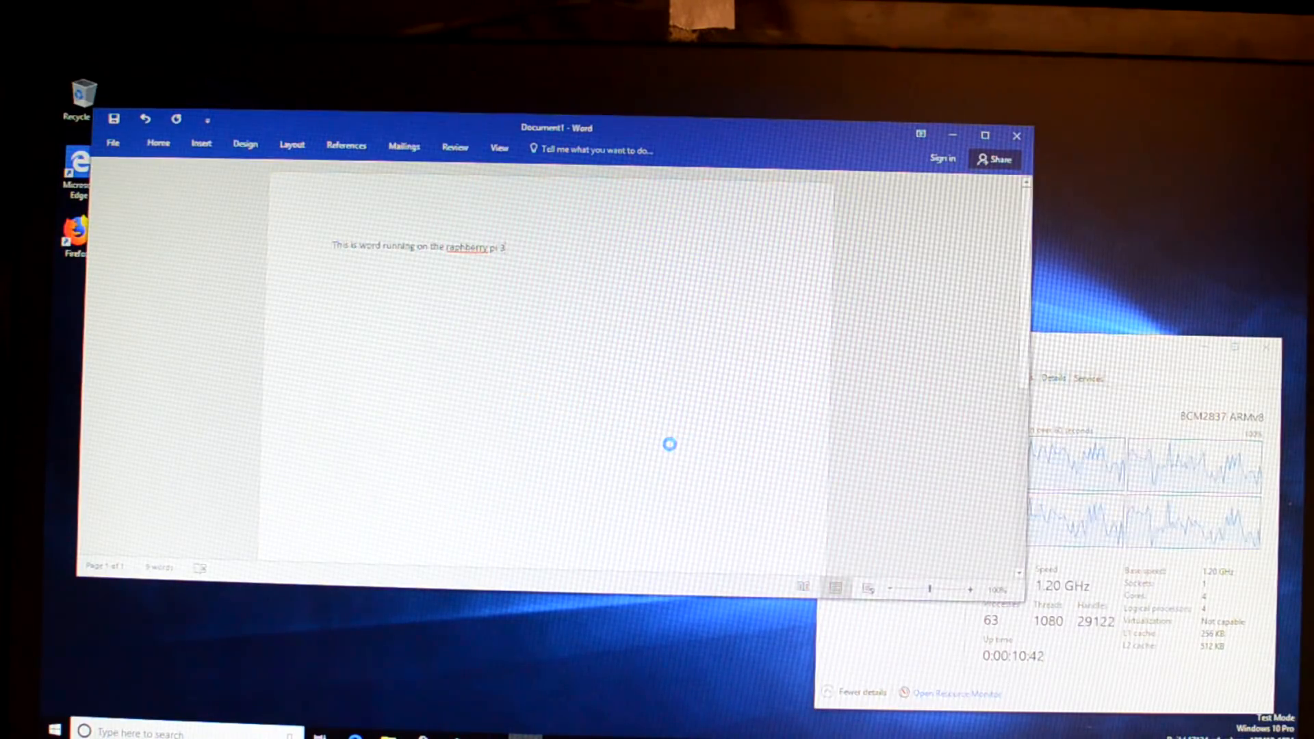